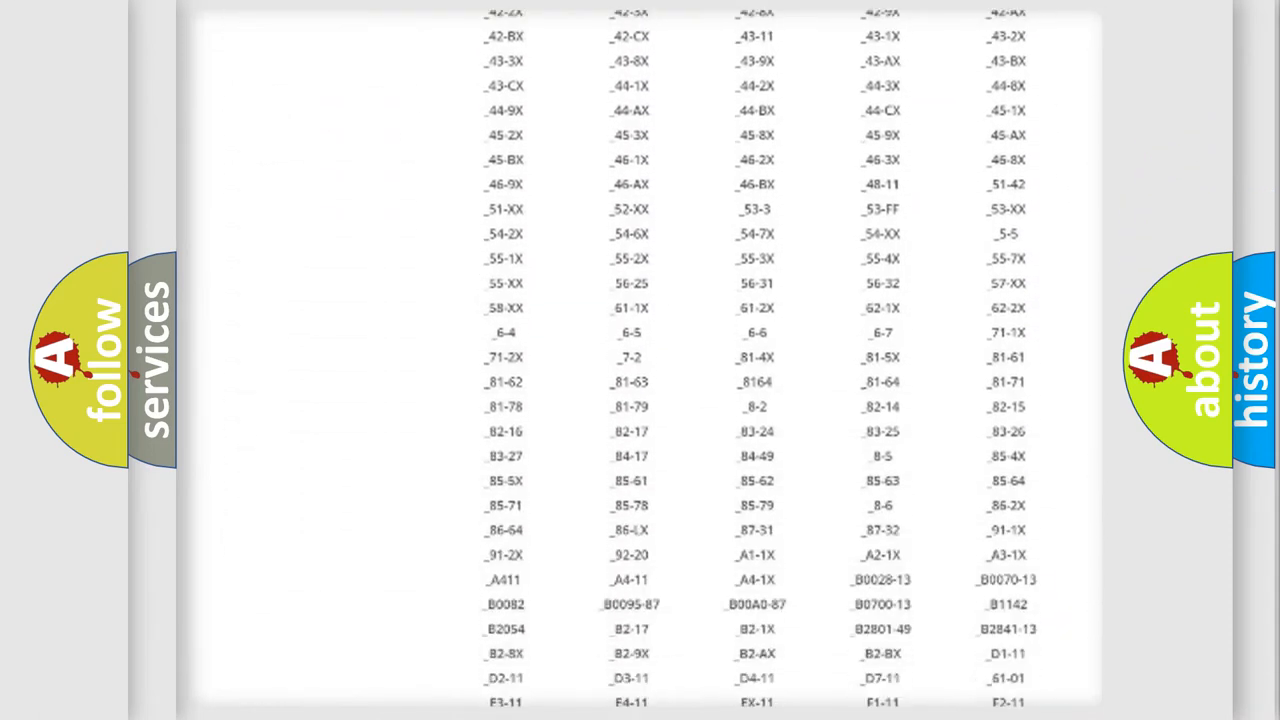
{"action": "scroll", "scroll_direction": "down", "scroll_amount": 3}
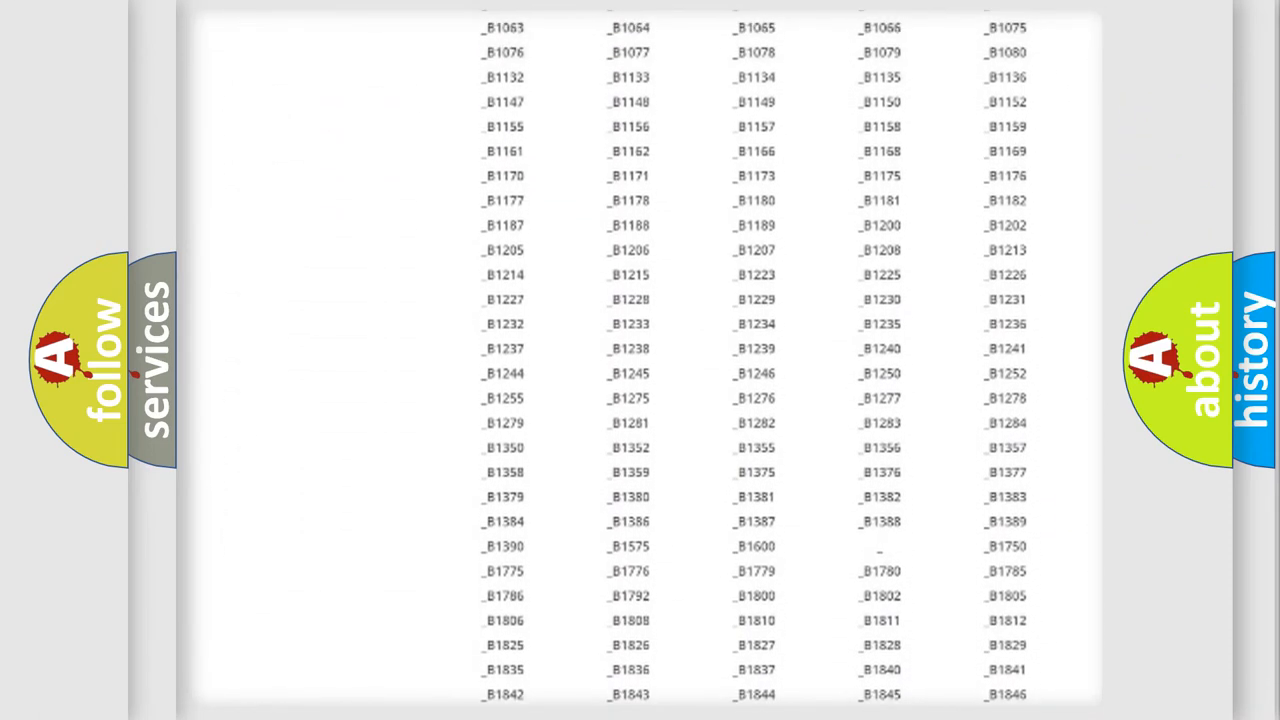